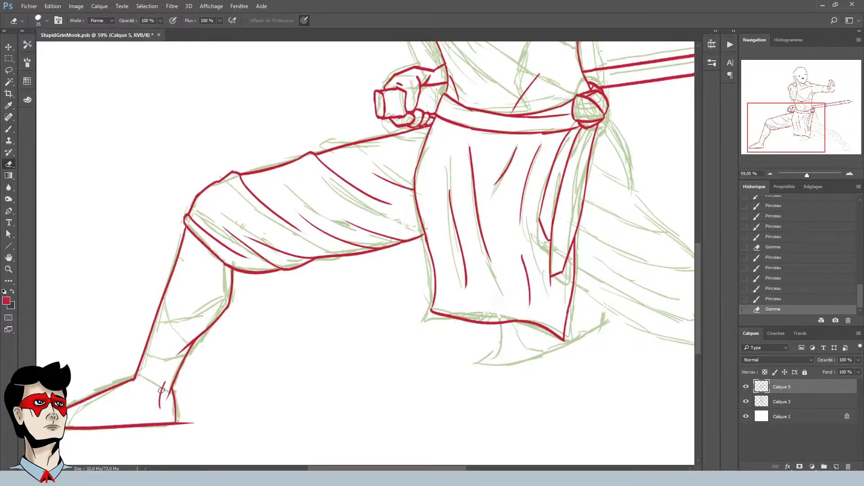
Erase stray ink near the back foot and trim overlapping lines on the front leg wraps
click(8, 269)
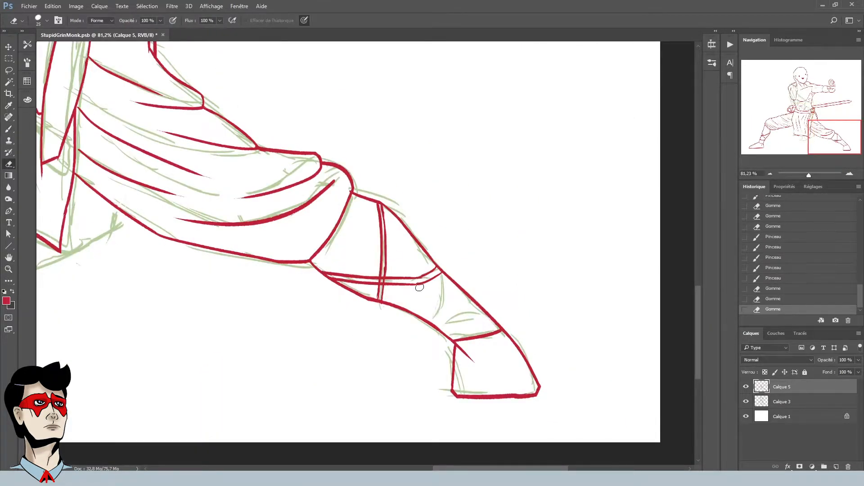
click(9, 269)
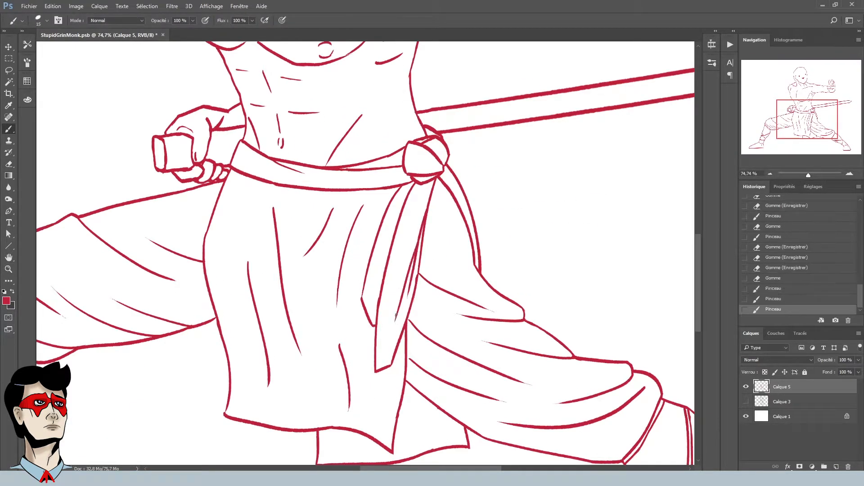
click(9, 269)
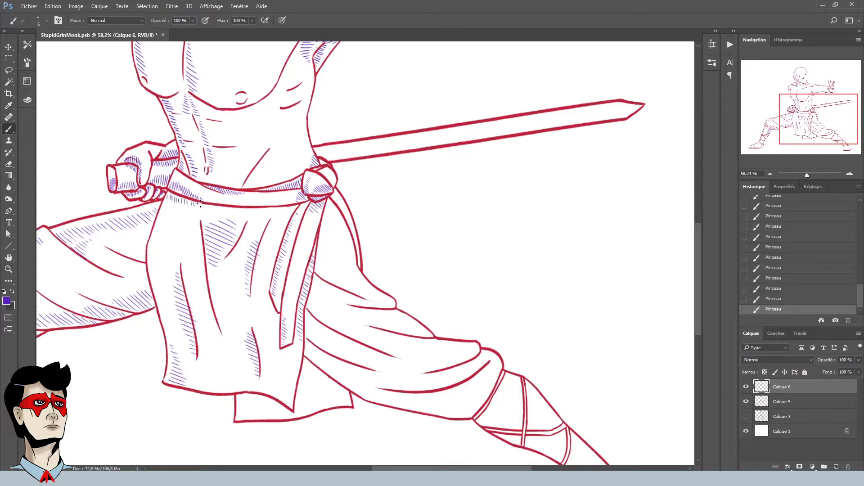
Scroll the Layers panel while hatching shadows on Calque 6 above the ink layer
scroll(down, 3)
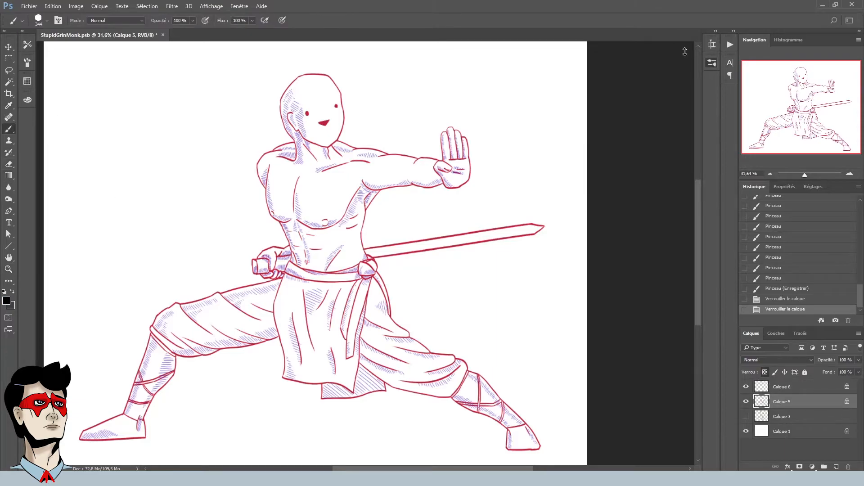
Recolour the red line art black on the locked ink layers
click(9, 107)
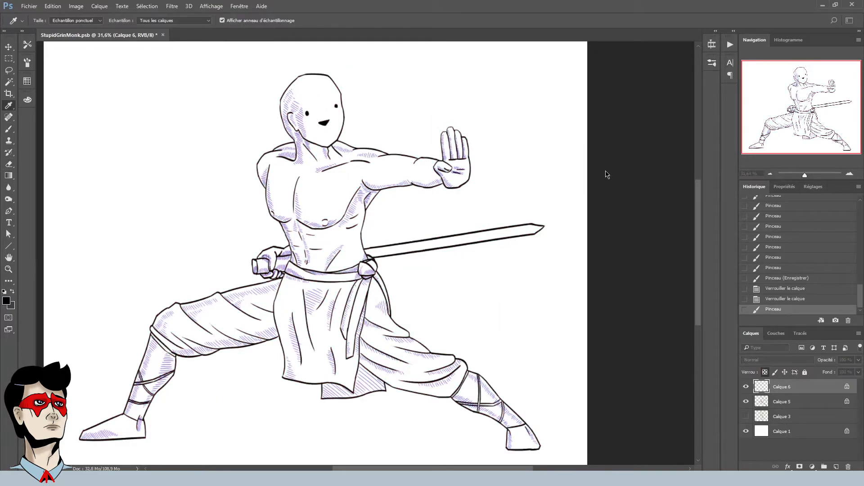
click(9, 129)
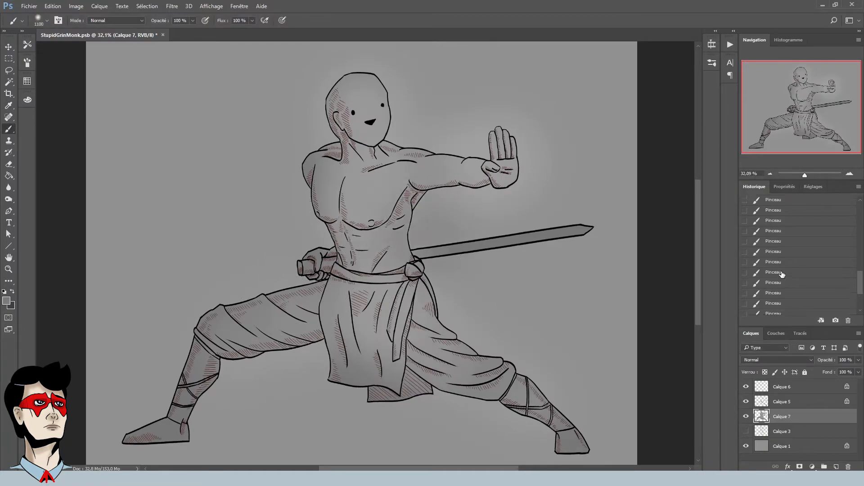
Revert the light background glow and sample colours to paint the monk's flat fills
click(411, 317)
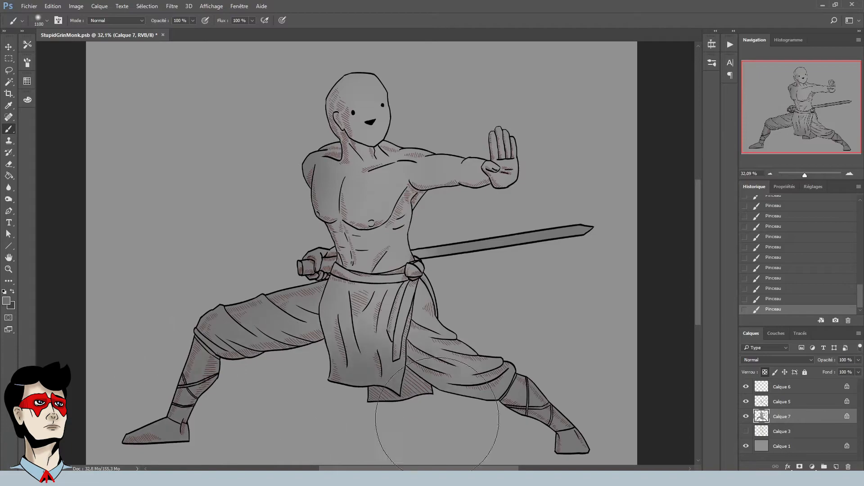
click(9, 105)
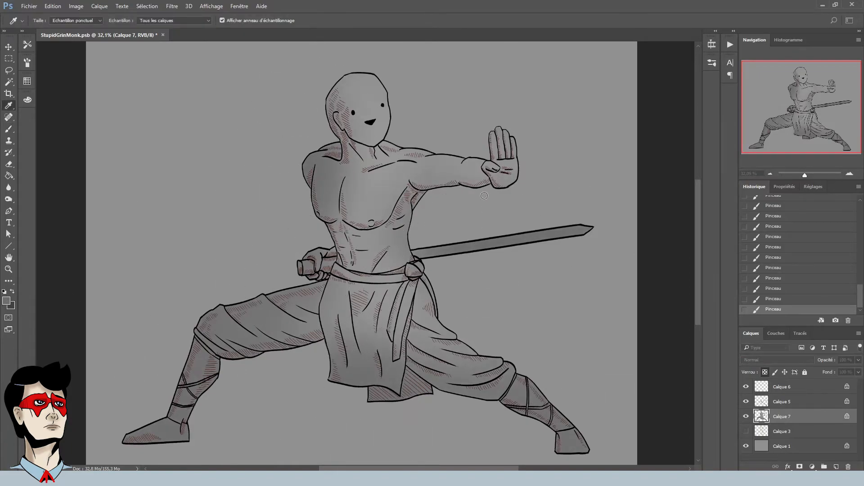
click(9, 129)
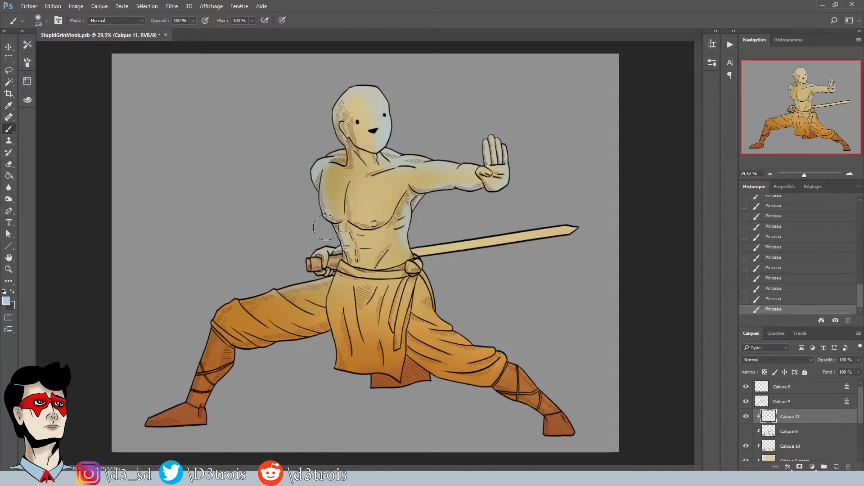
Paint the soft grey-and-reddish backdrop, then add a new empty layer above everything
click(775, 359)
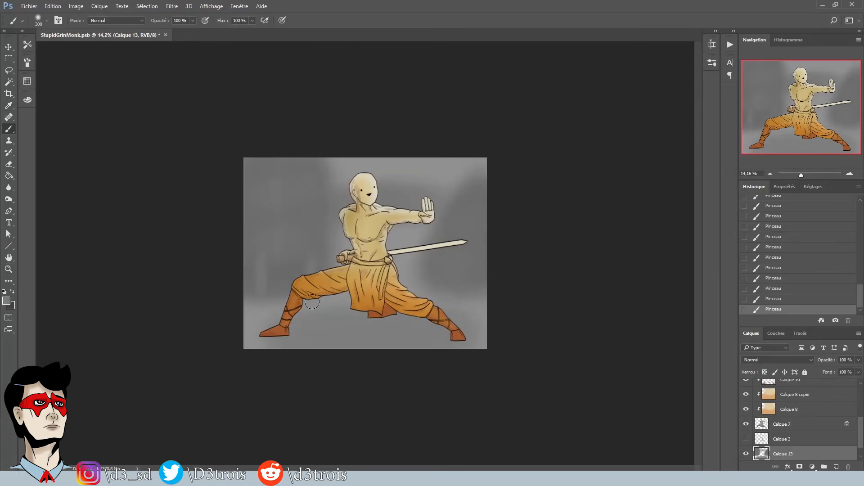
mouse_move(38, 297)
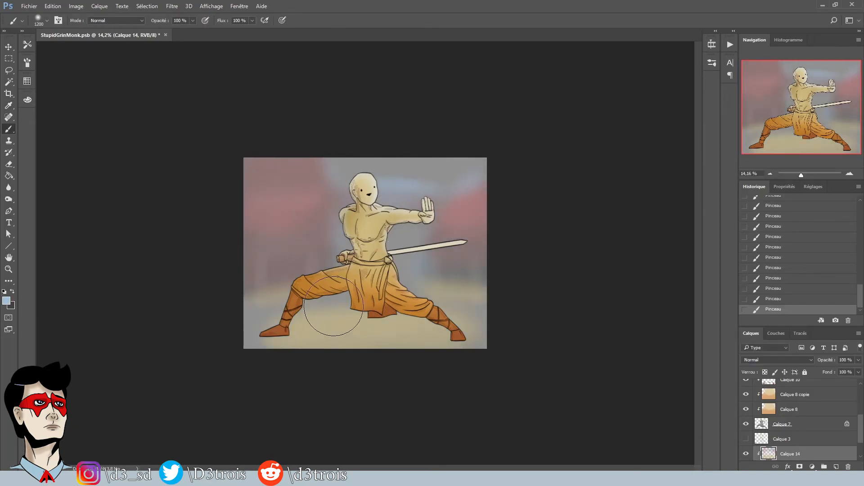
click(8, 269)
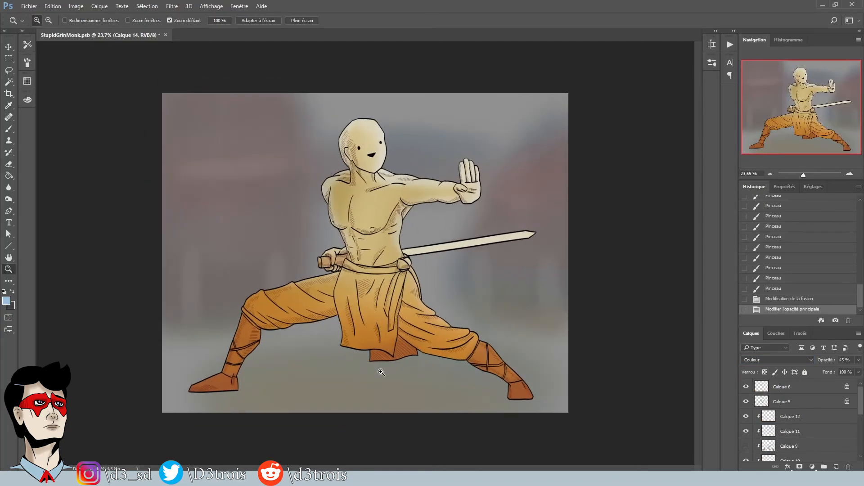
click(821, 321)
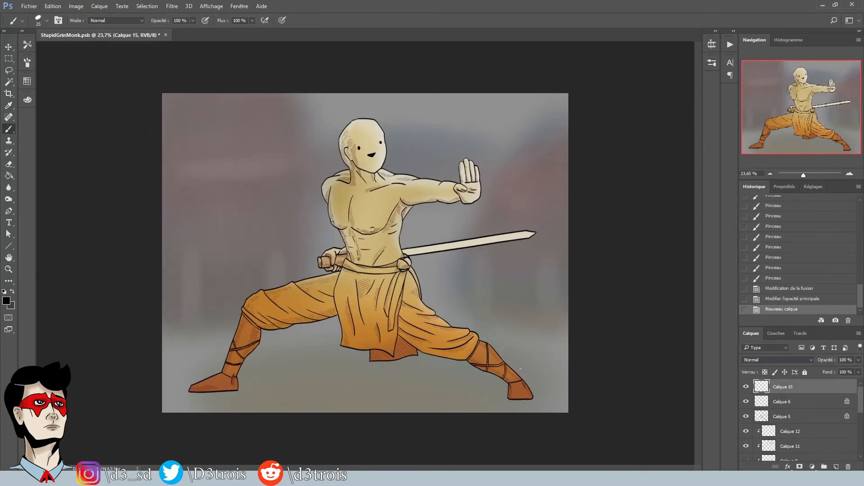